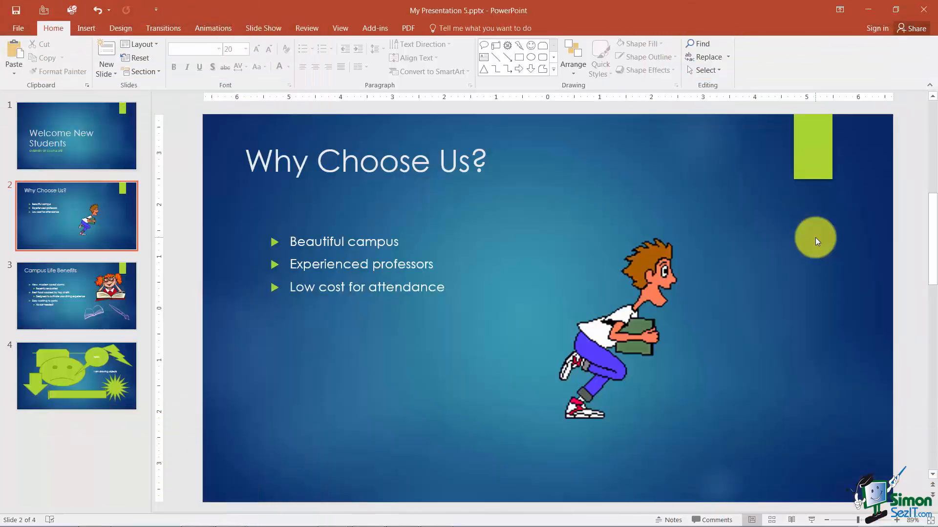
mouse_move(771, 246)
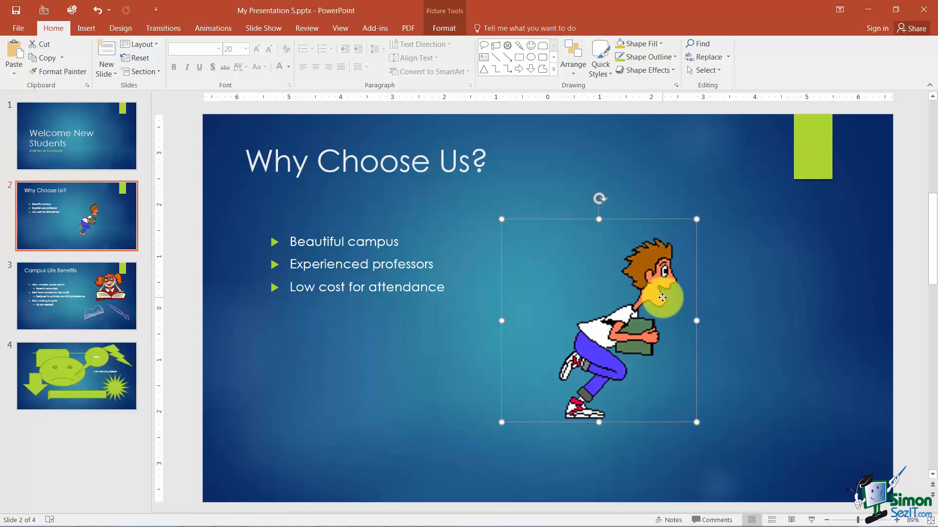
Step: Delete the running-student clip art from the 'Why Choose Us?' slide
key(Delete)
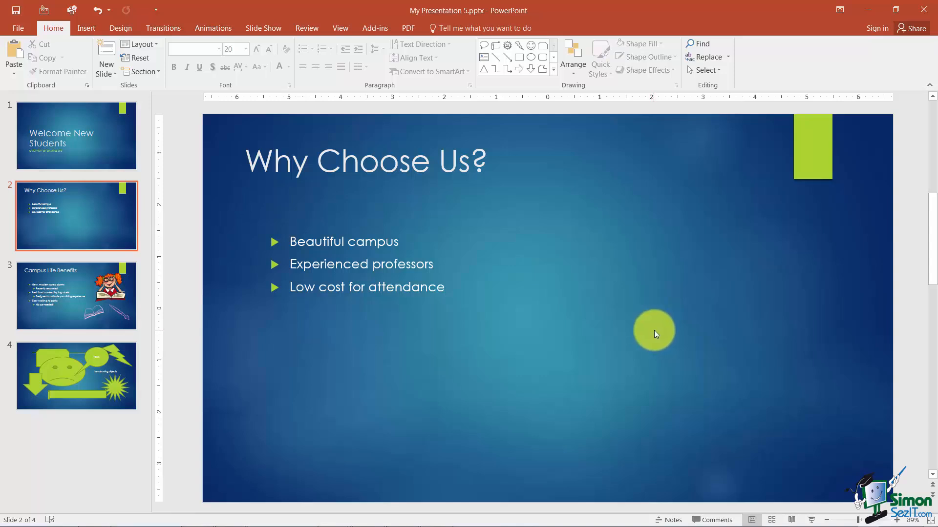
mouse_move(695, 400)
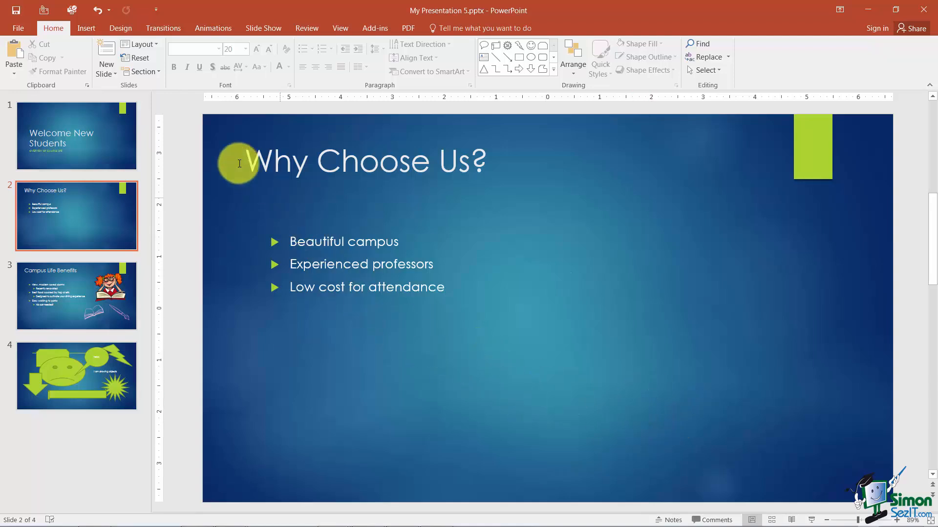
Step: Apply the Two Content layout to slide 2 and select the empty right-hand placeholder
click(106, 69)
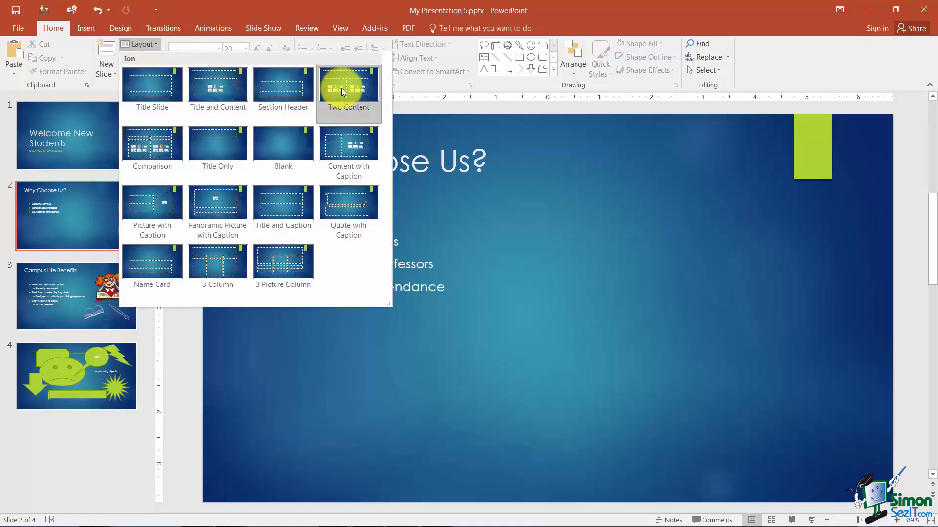
click(348, 85)
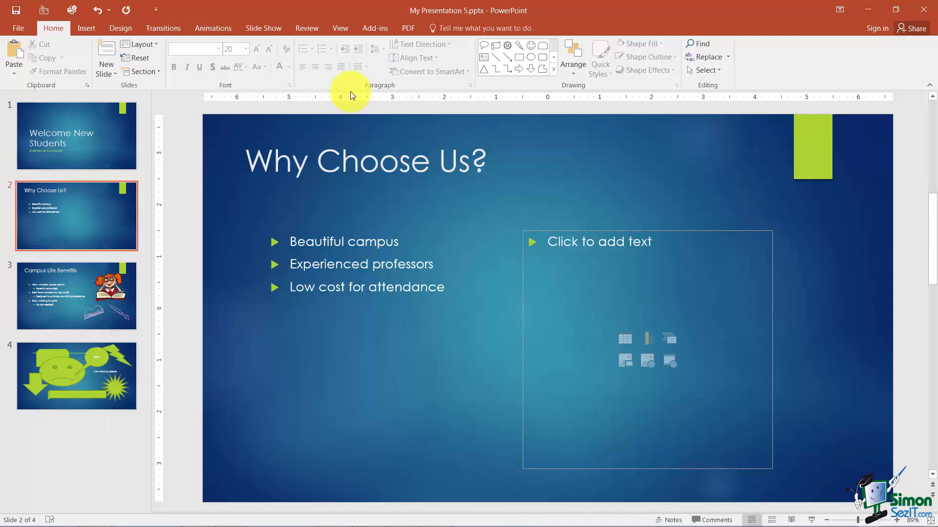
click(362, 242)
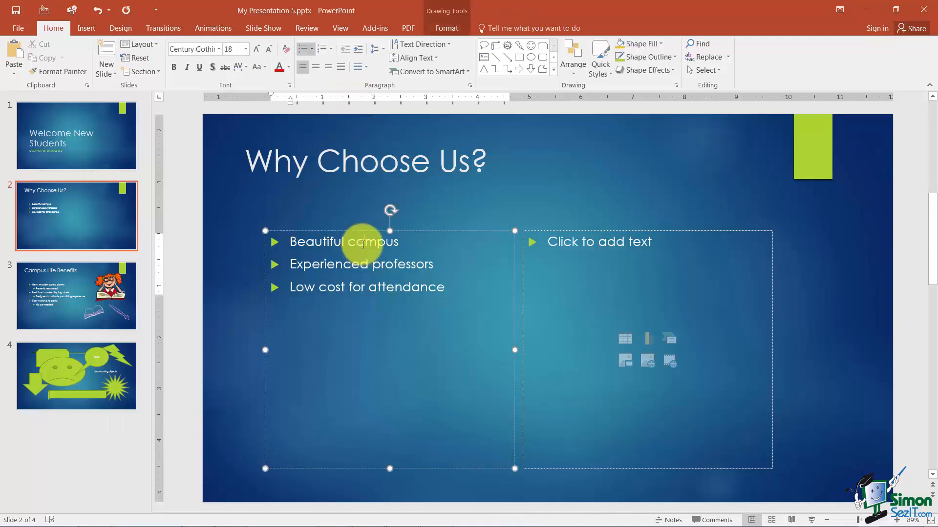
click(598, 241)
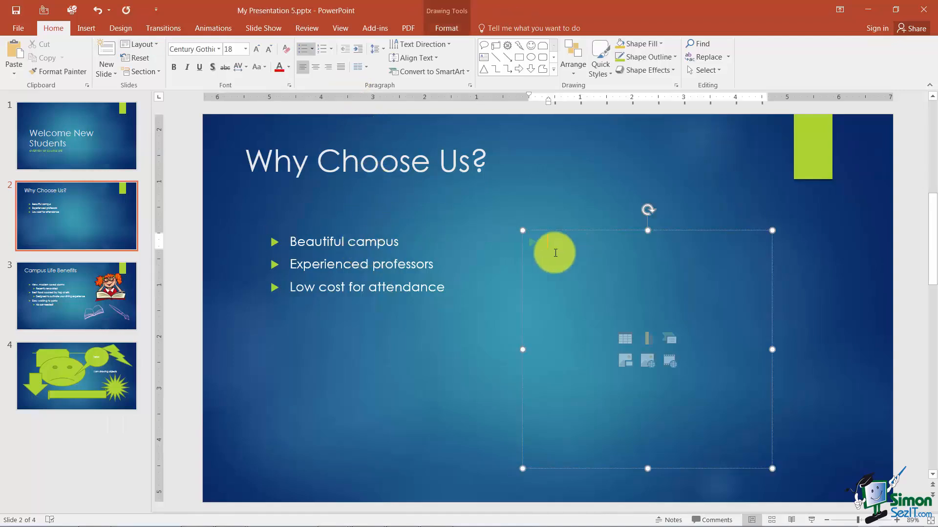
drag(554, 252, 571, 248)
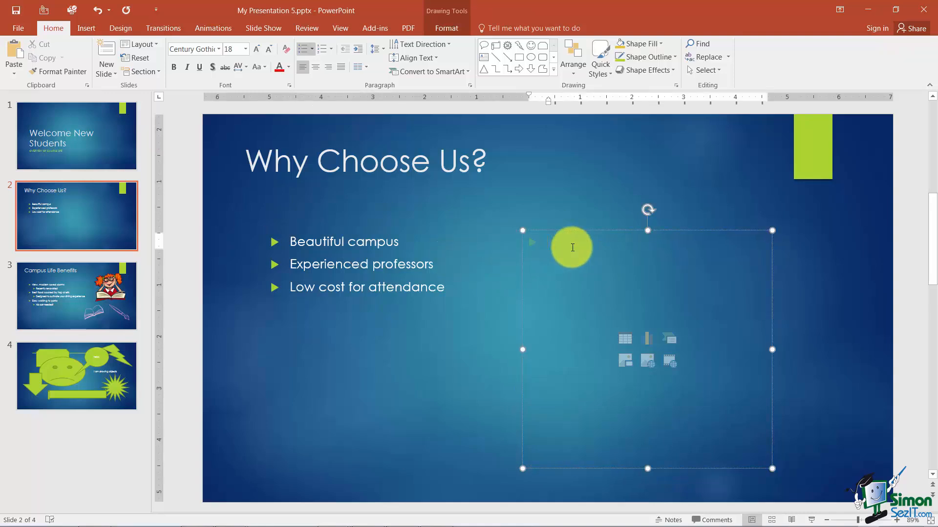
drag(573, 247, 578, 302)
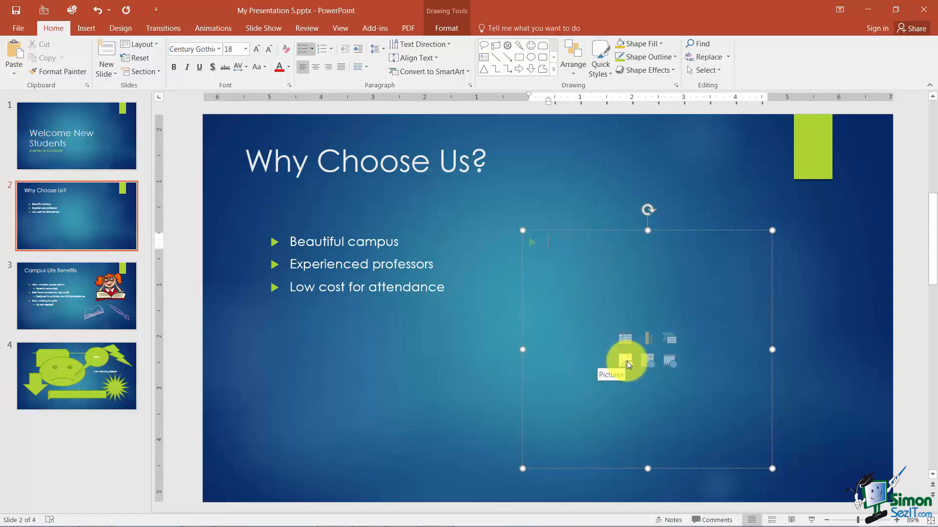
mouse_move(643, 362)
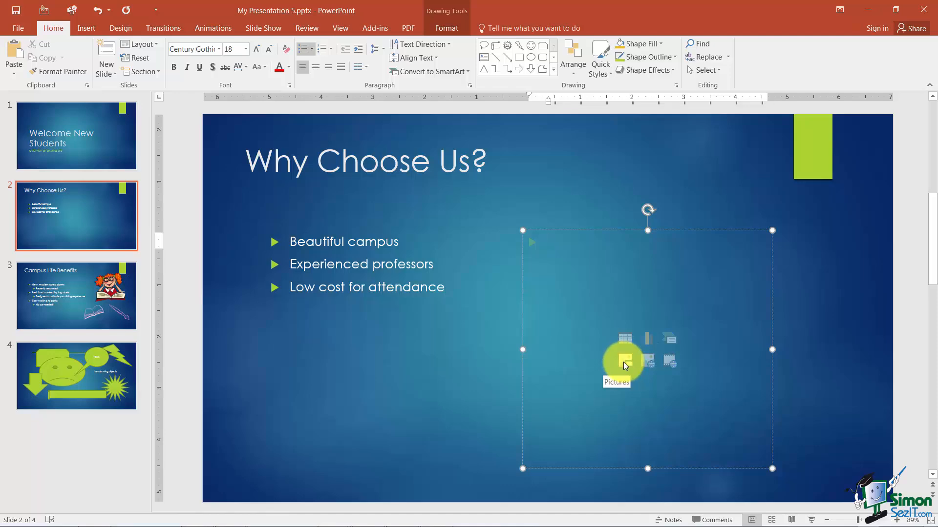
Step: Insert Graduate.jpg into the right-hand content placeholder of slide 2
click(624, 359)
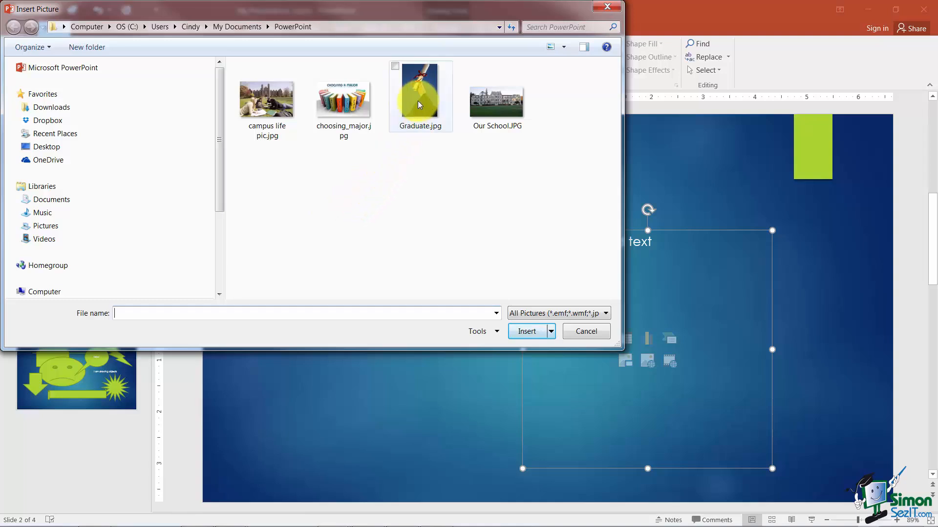
click(420, 96)
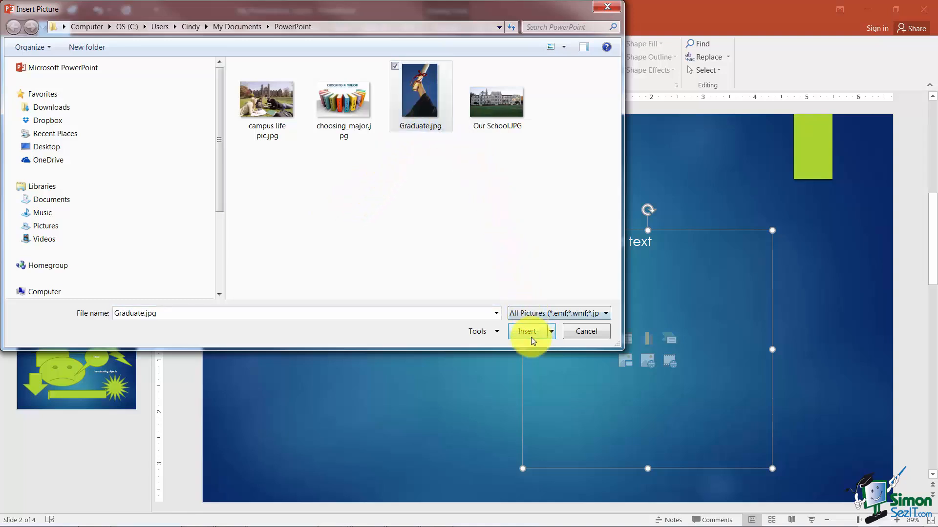
click(526, 331)
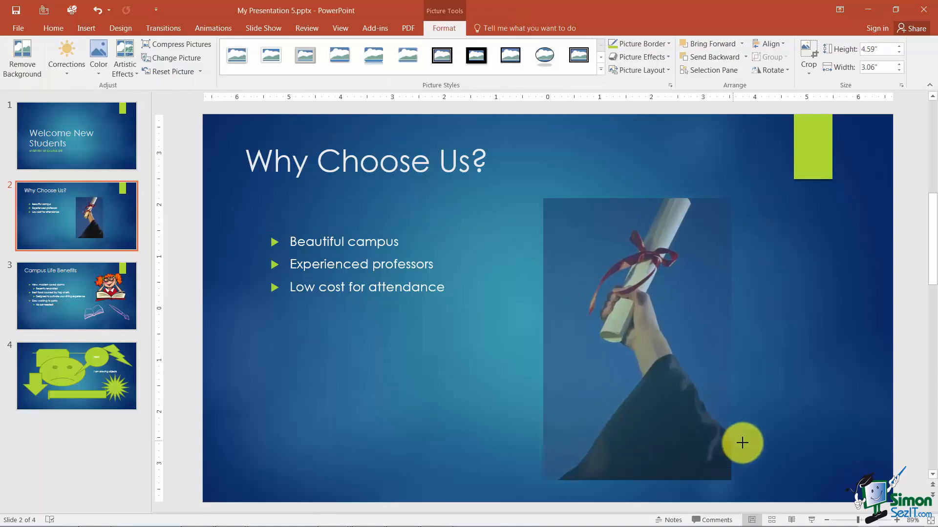
Step: Resize the Graduate diploma photo larger and higher beside the three bullets
drag(742, 443, 725, 351)
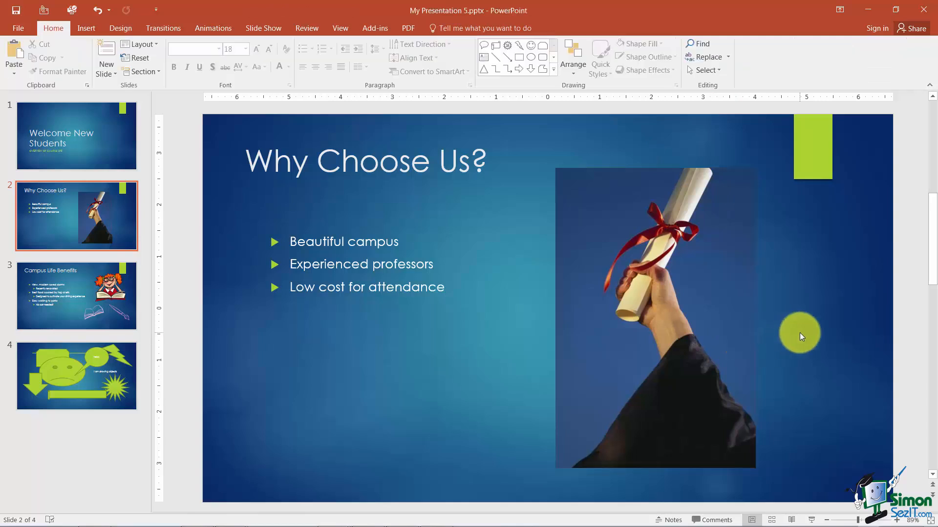
mouse_move(773, 317)
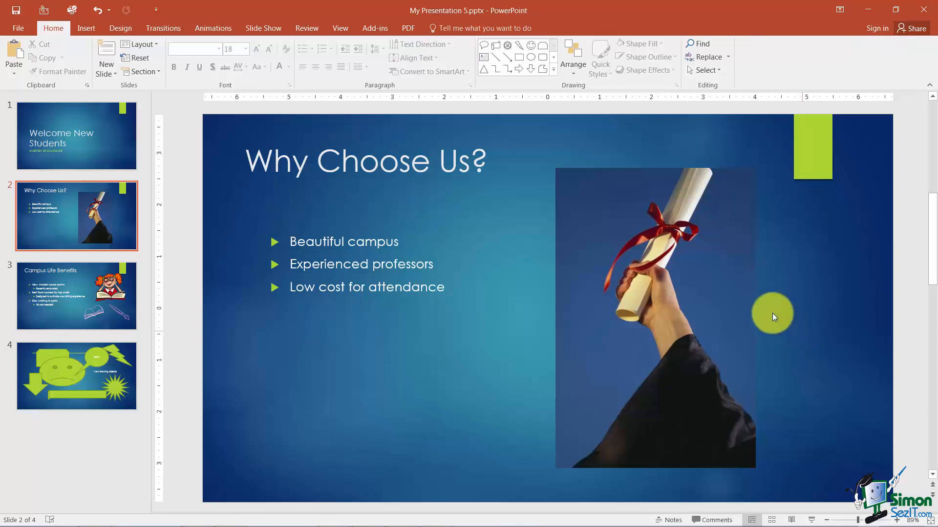
Step: Add a new Blank layout slide after slide 4
click(77, 376)
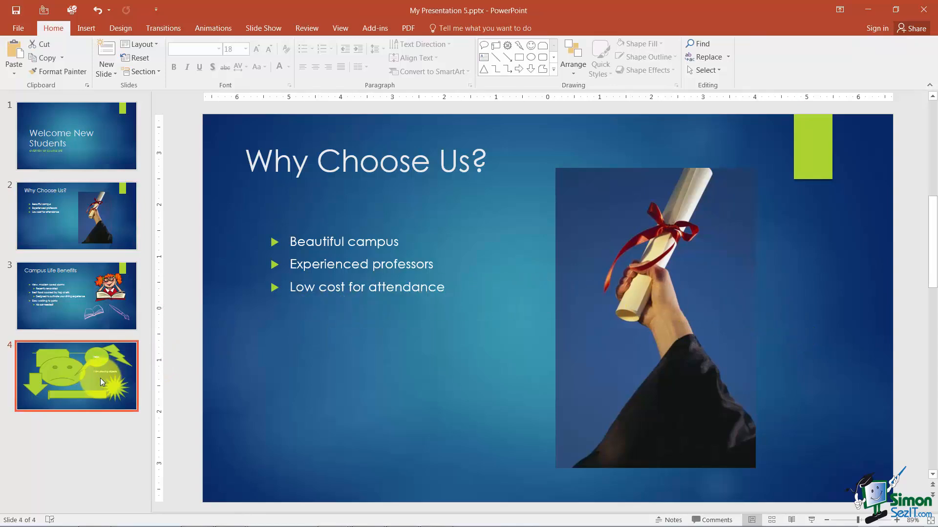
click(77, 376)
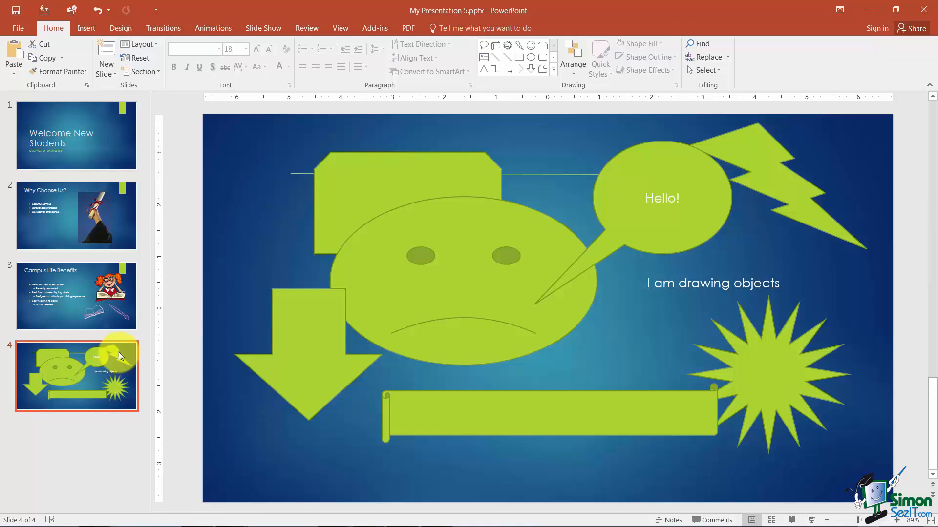
click(106, 70)
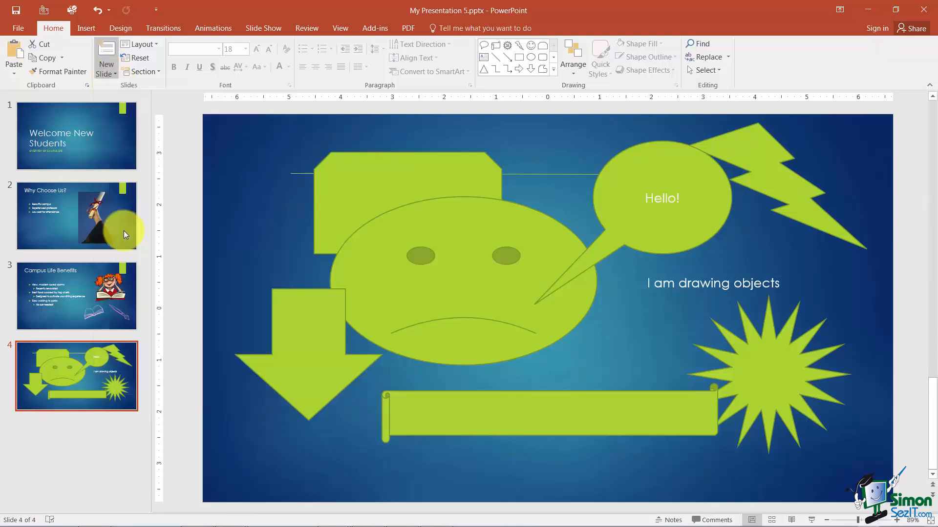
click(106, 57)
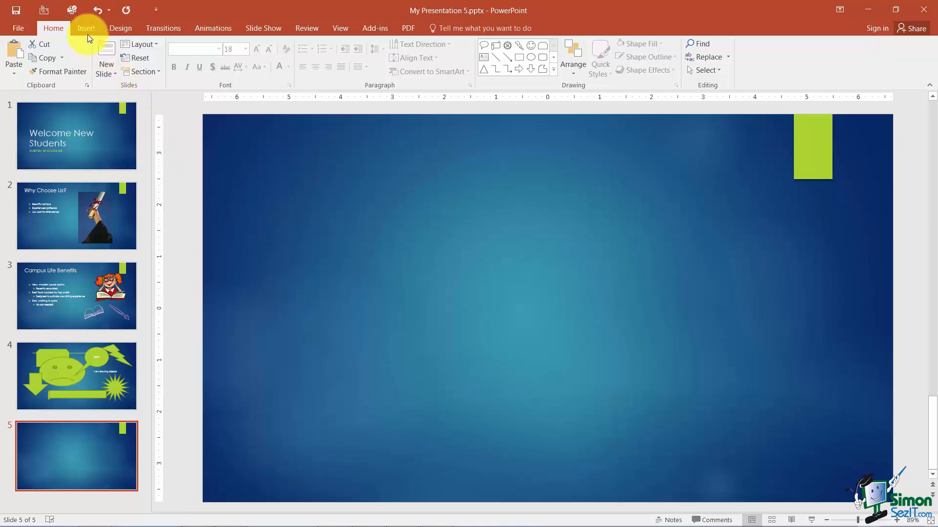
Step: Insert campus life pic.jpg onto slide 5
click(86, 28)
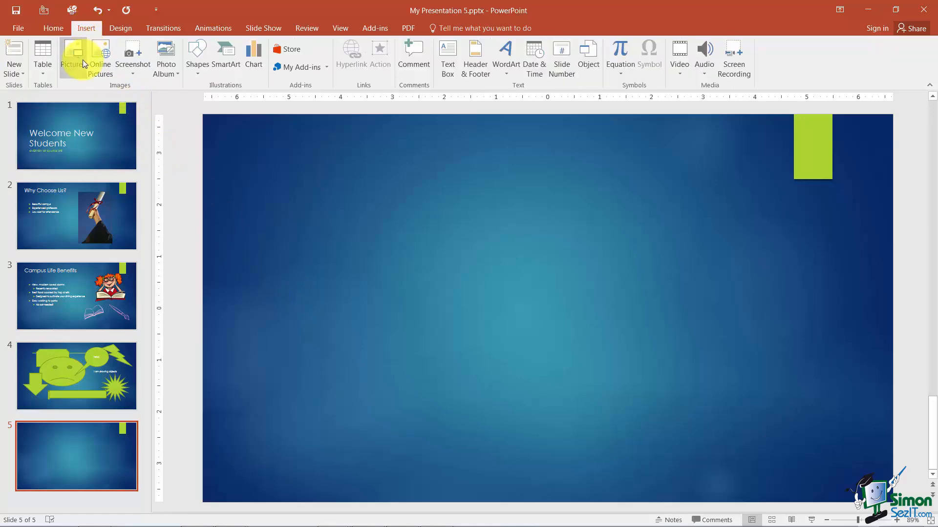
click(72, 56)
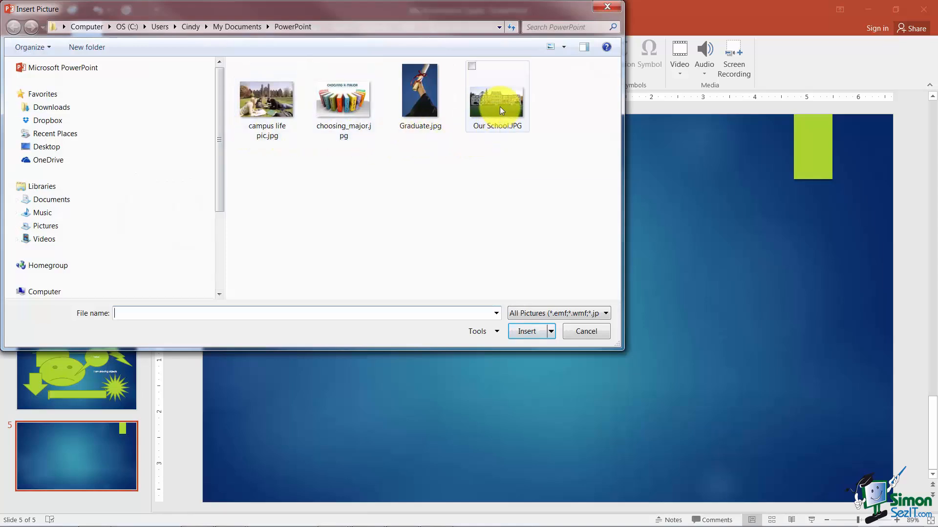
click(266, 99)
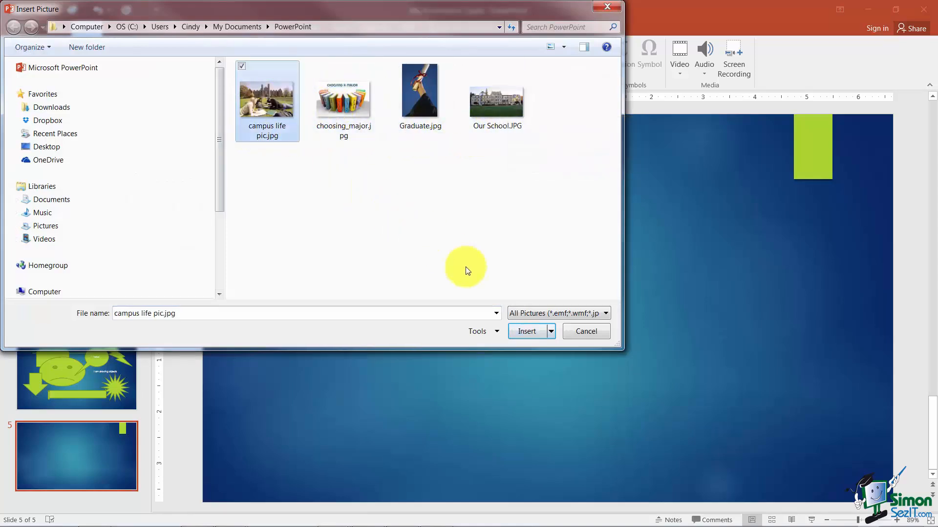
click(527, 331)
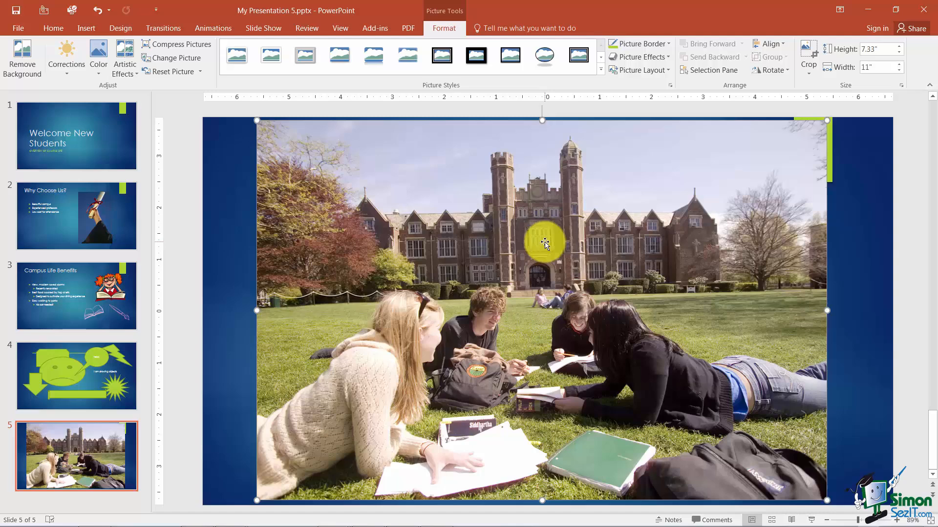
mouse_move(860, 199)
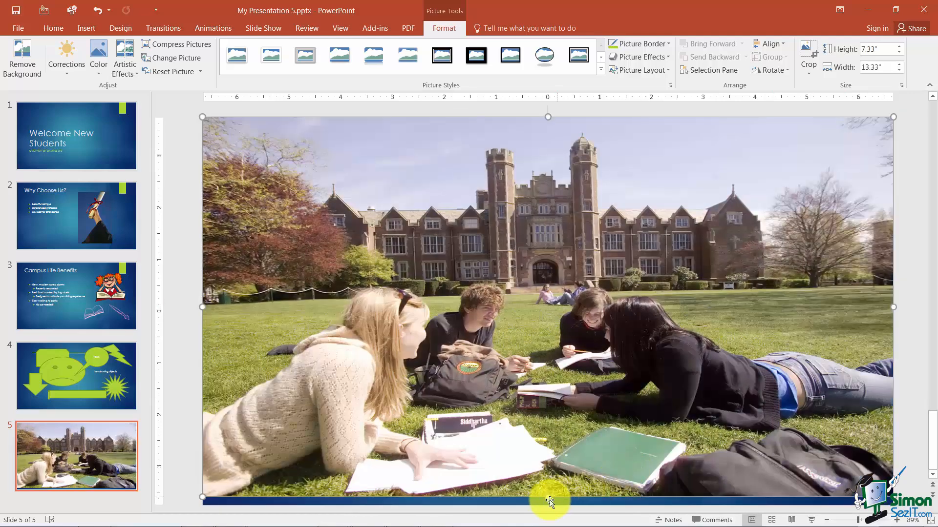
Step: Stretch the campus life photo to the slide edges, then remove it from slide 5
drag(547, 497, 547, 502)
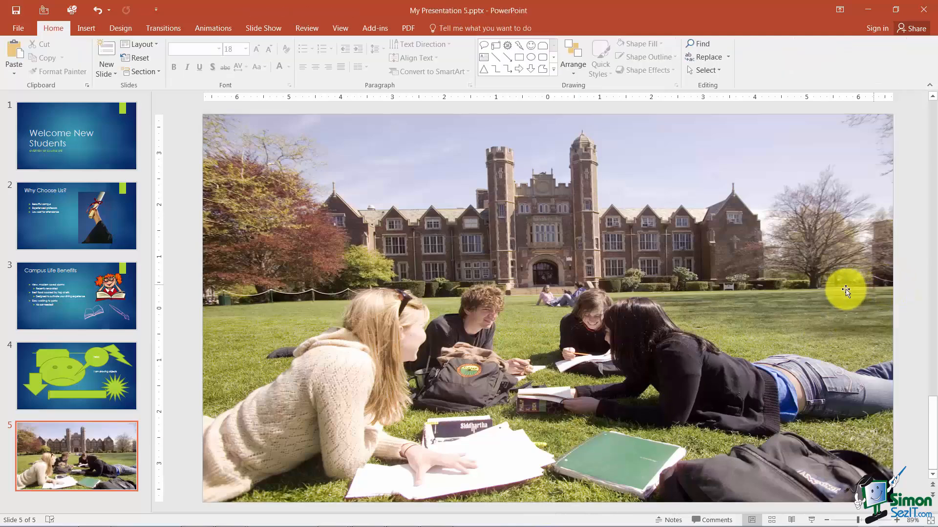
mouse_move(845, 292)
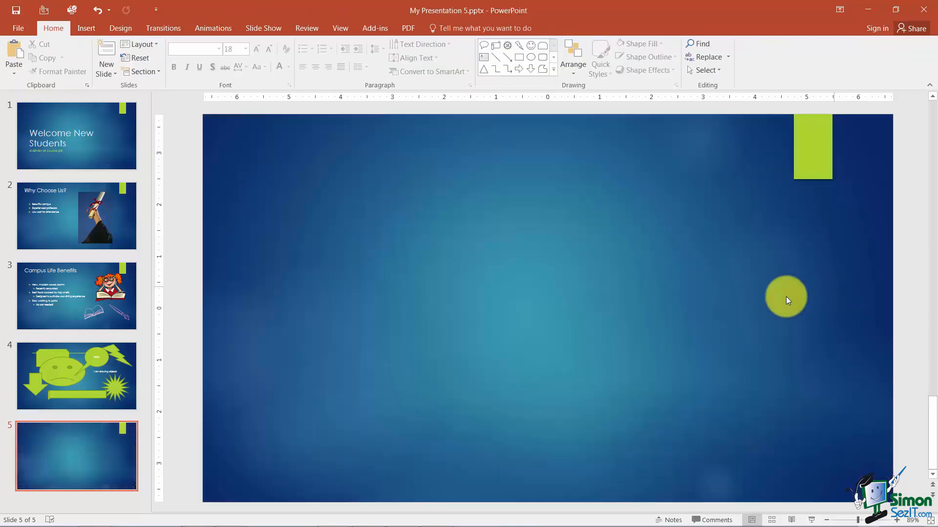
drag(786, 299, 472, 266)
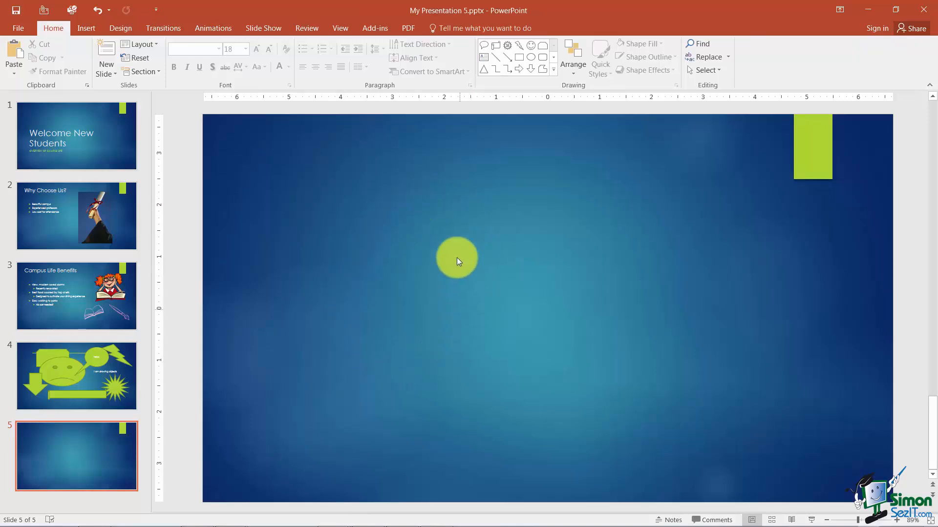
Step: Show the Design tab's theme and variant options with slide 5 selected
drag(458, 258, 419, 308)
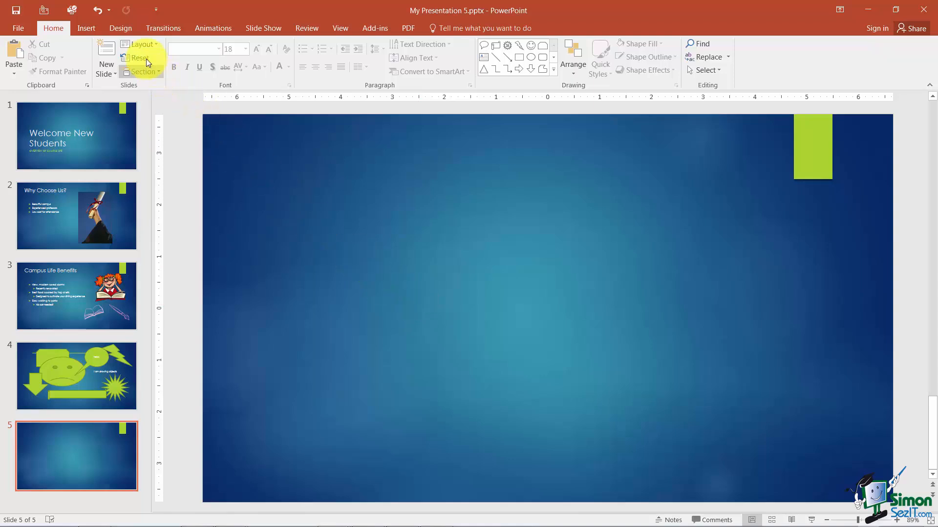
click(120, 29)
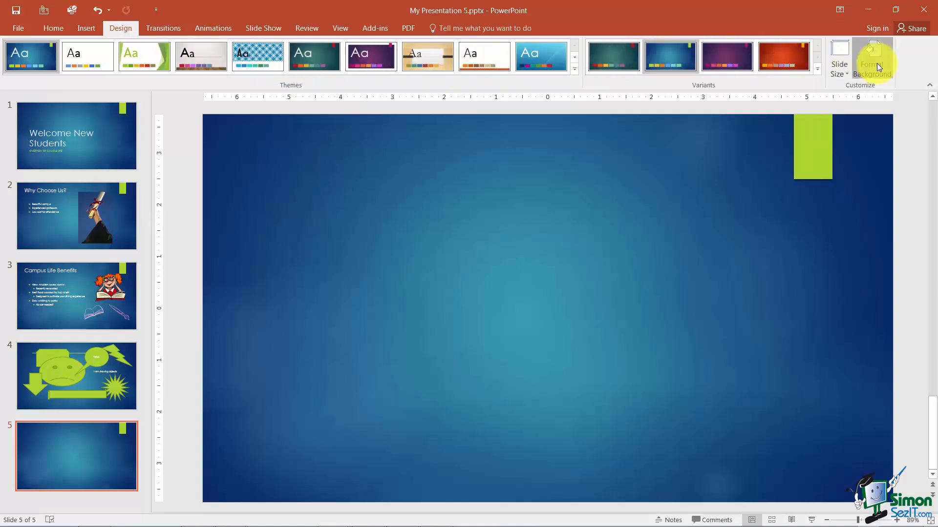
Step: Fill slide 5's background with solid lime green at about 9% transparency
click(873, 59)
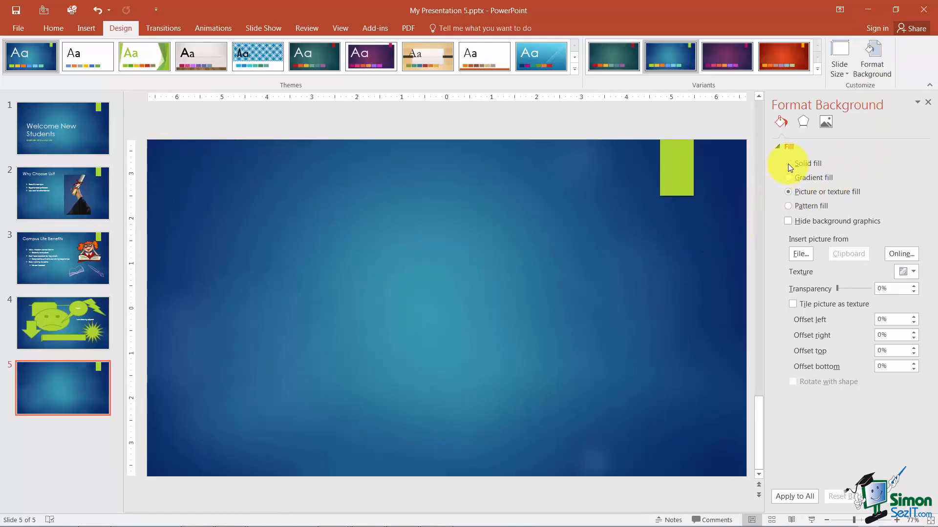
click(788, 164)
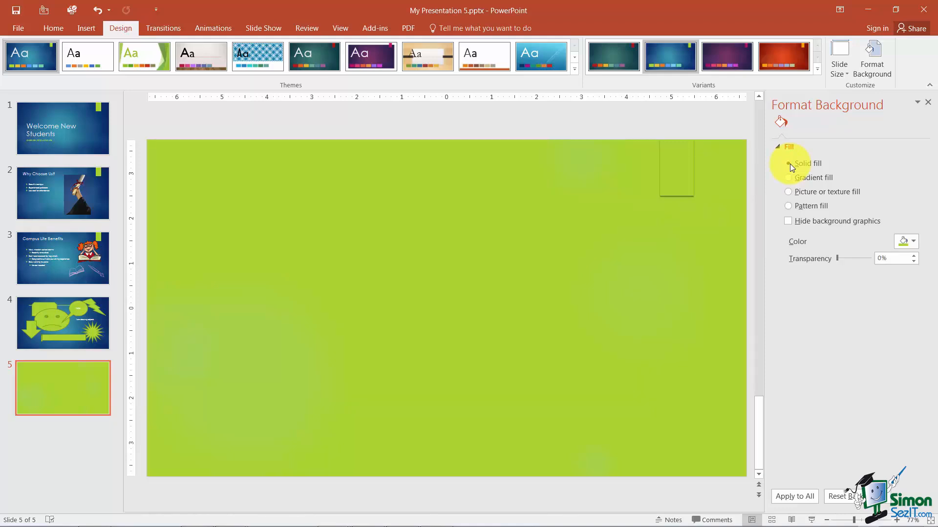
click(788, 163)
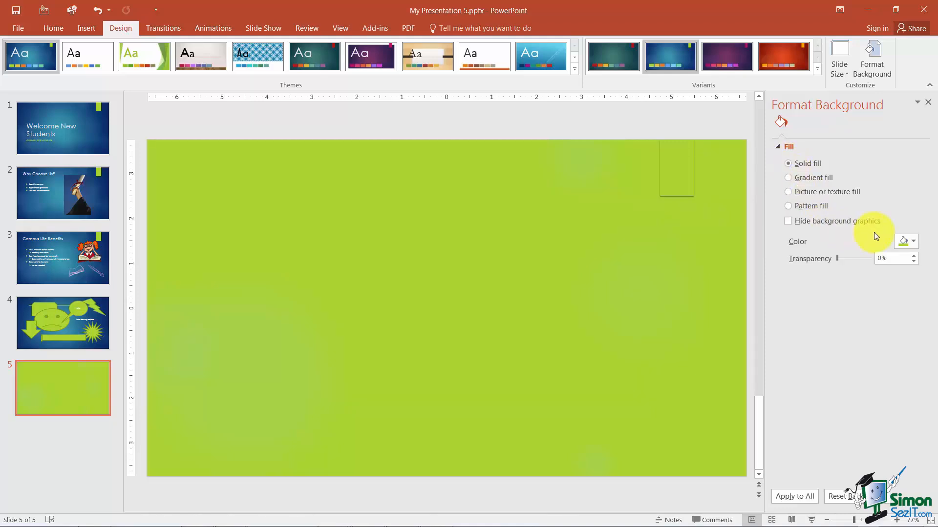
click(913, 241)
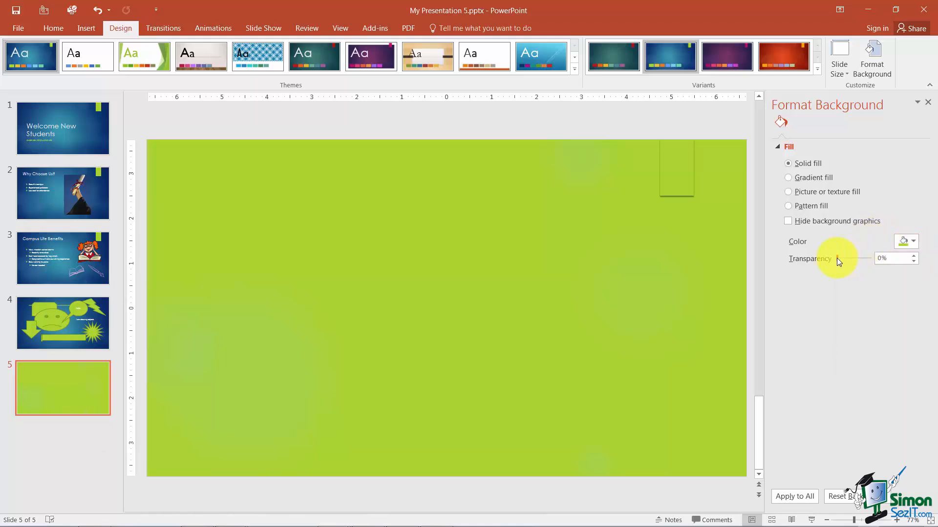
drag(843, 258, 860, 258)
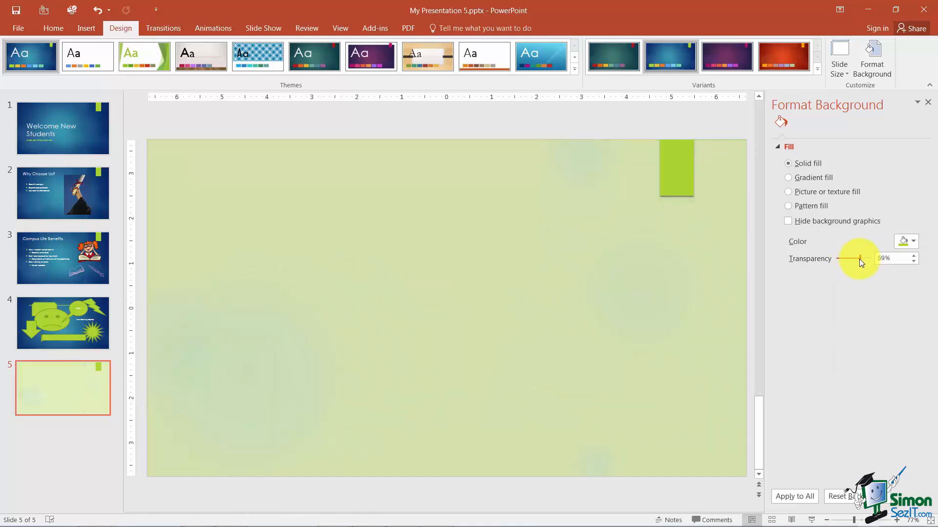
drag(858, 259, 840, 259)
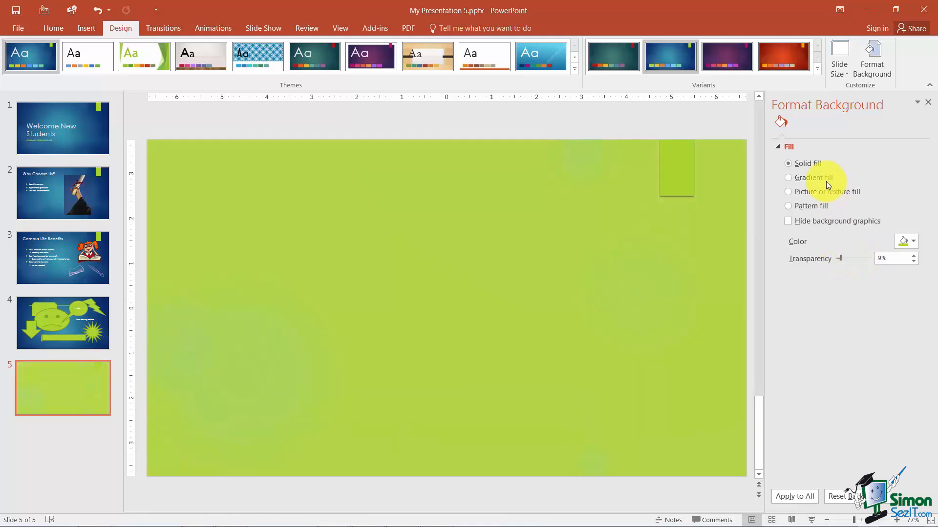
Step: Switch slide 5's background to a gradient fill and show the preset gradients
click(788, 178)
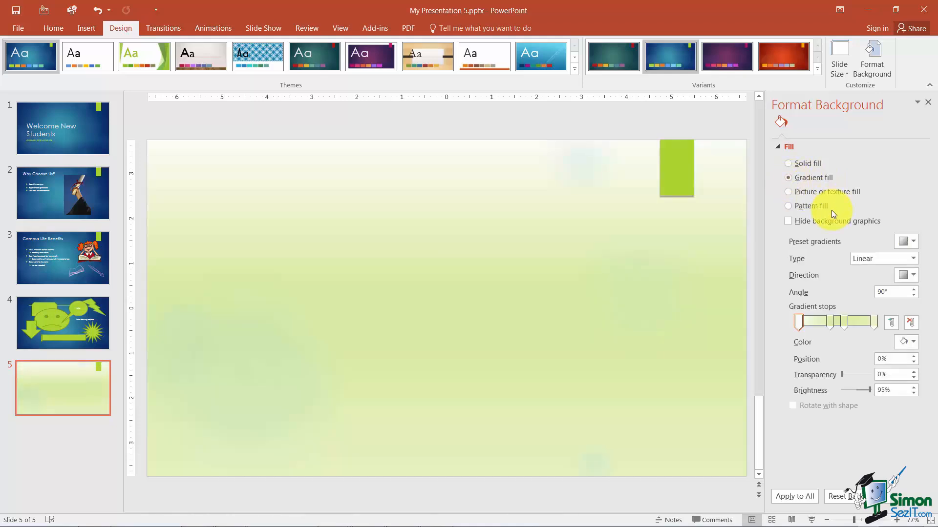
click(905, 241)
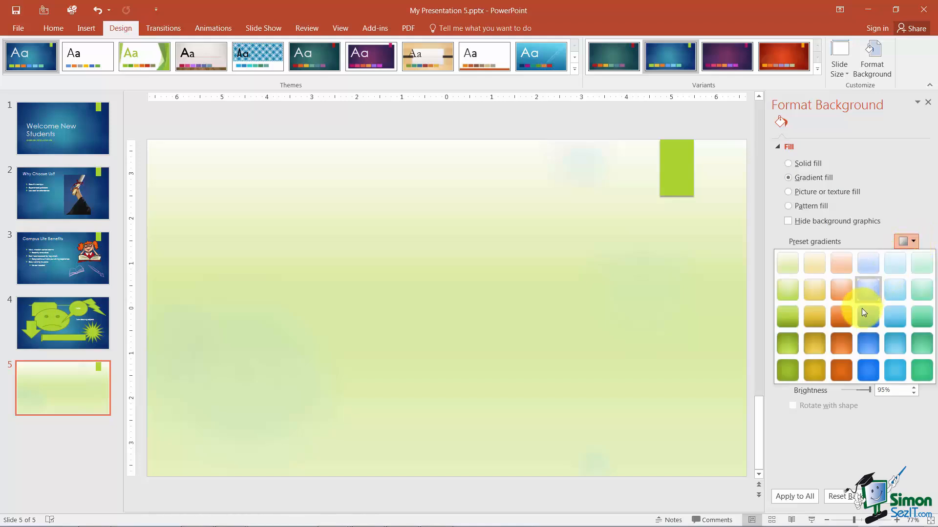
mouse_move(867, 344)
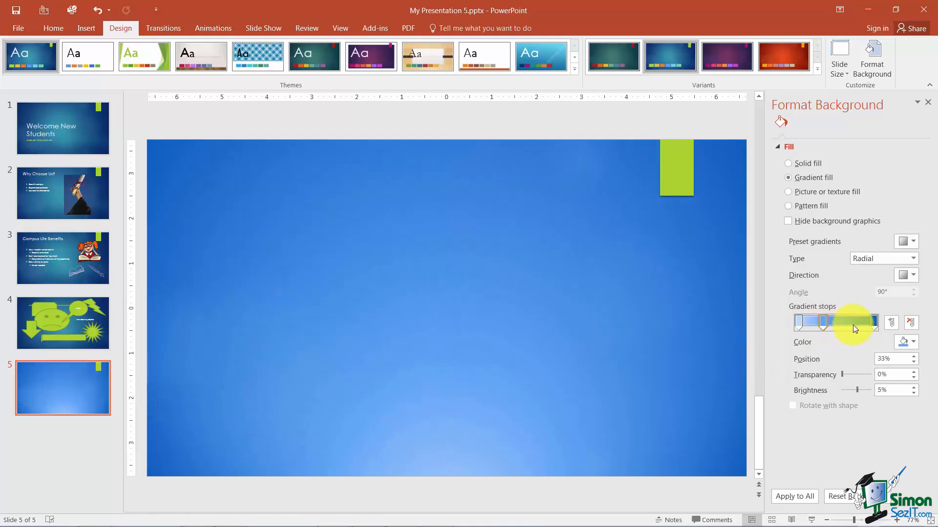
mouse_move(846, 315)
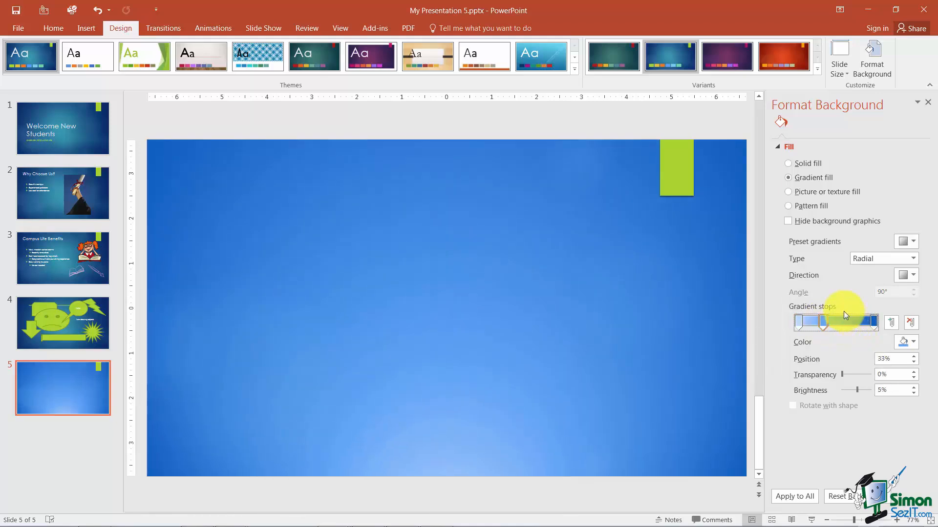
Step: Switch slide 5's background to Picture or texture fill, showing a tan woven texture
click(788, 191)
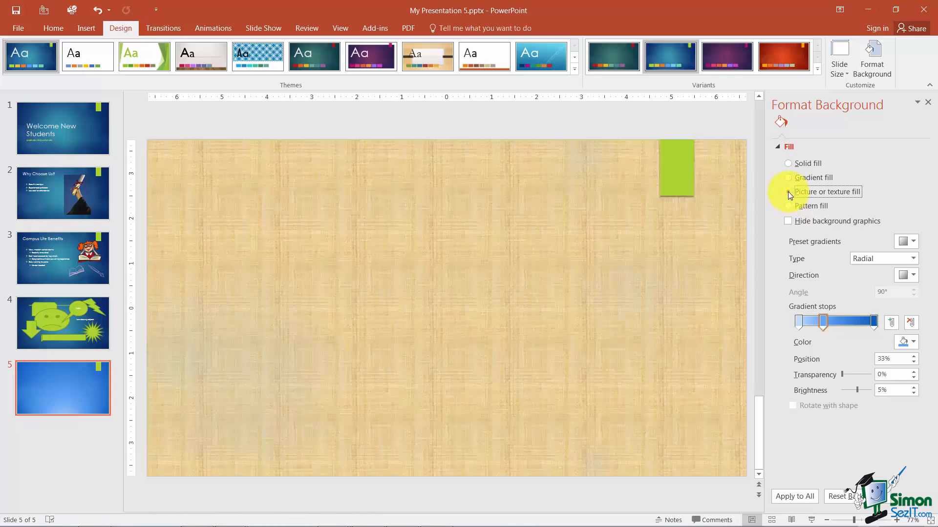
click(788, 191)
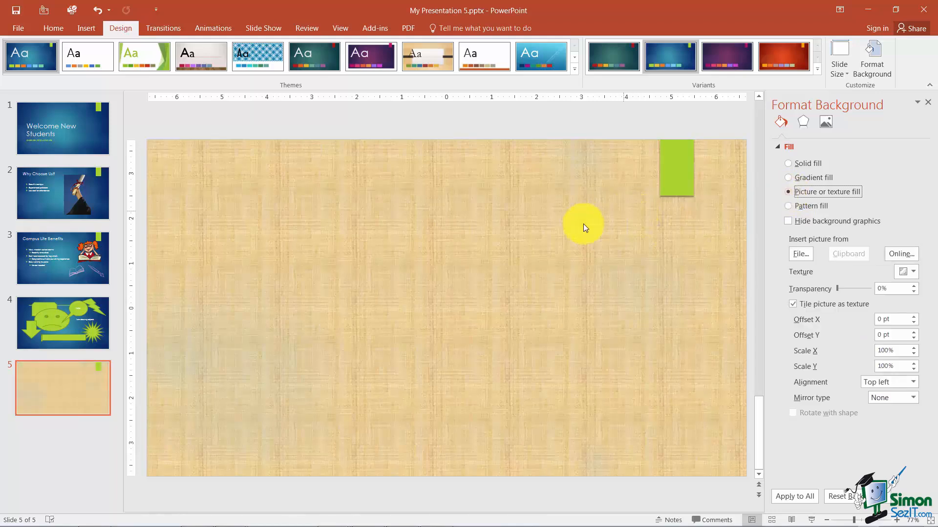
mouse_move(599, 290)
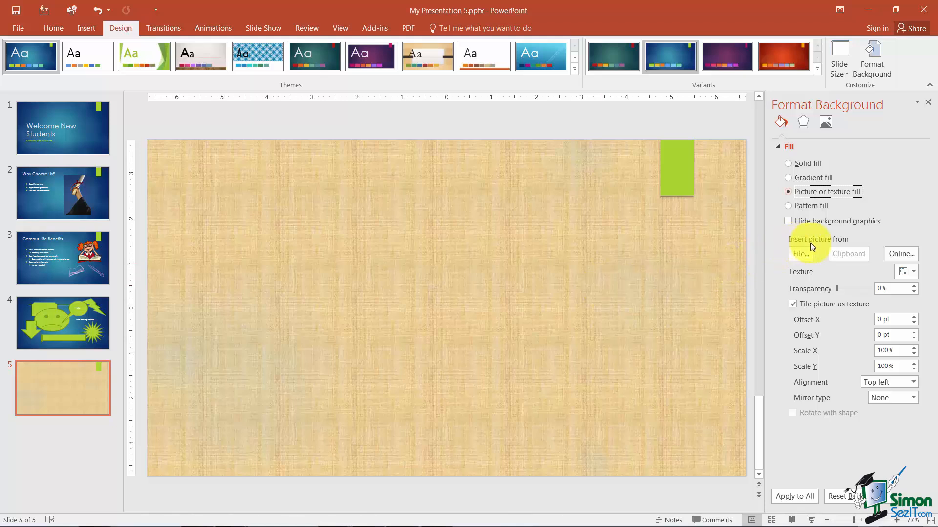
Step: Set 'campus life pic.jpg' as slide 5's background picture from file
click(799, 254)
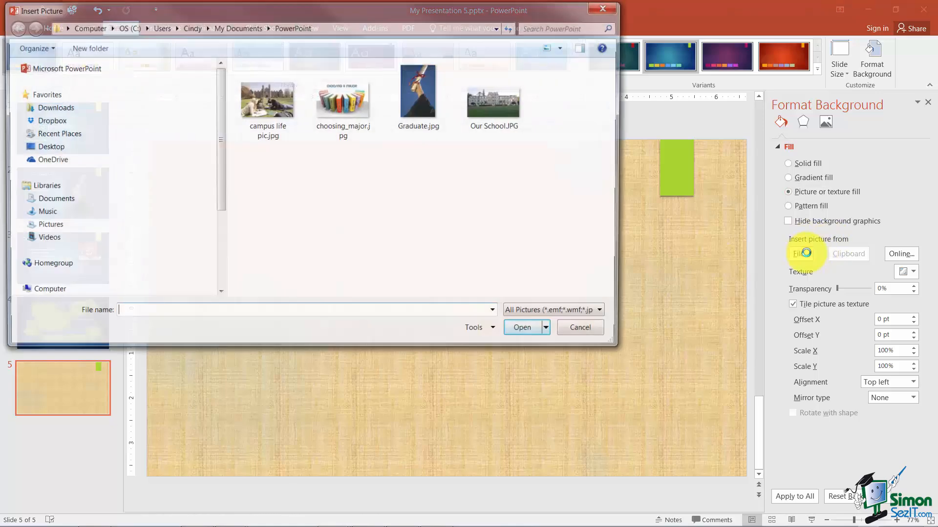
click(266, 99)
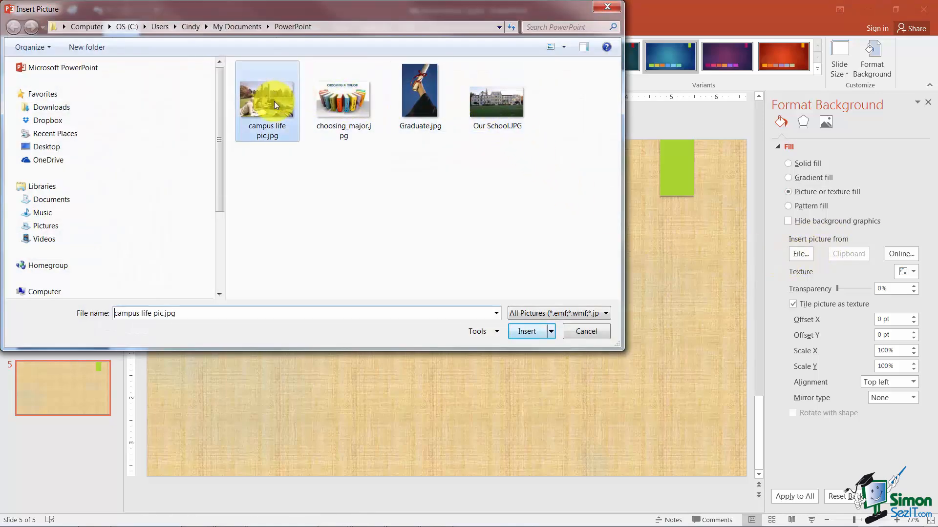
click(527, 331)
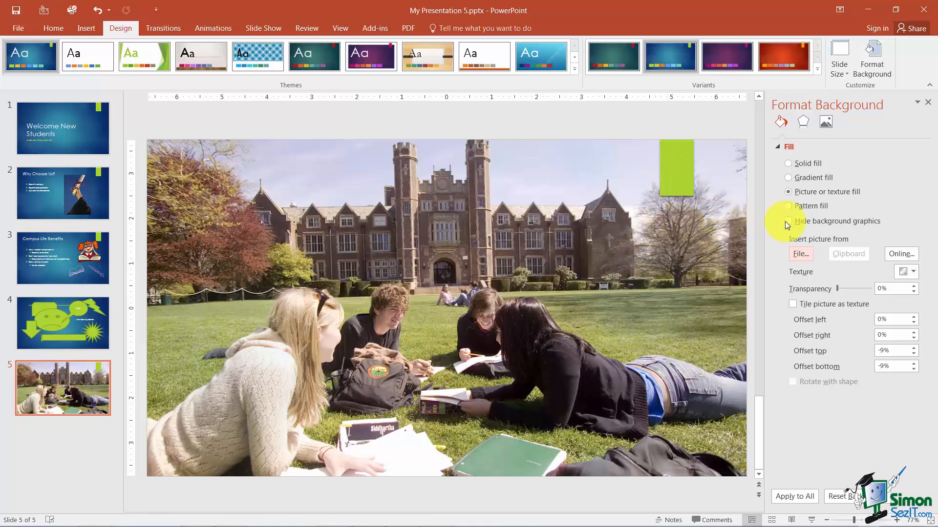
Step: Tick Hide background graphics to remove the lime-green accent bar
click(788, 221)
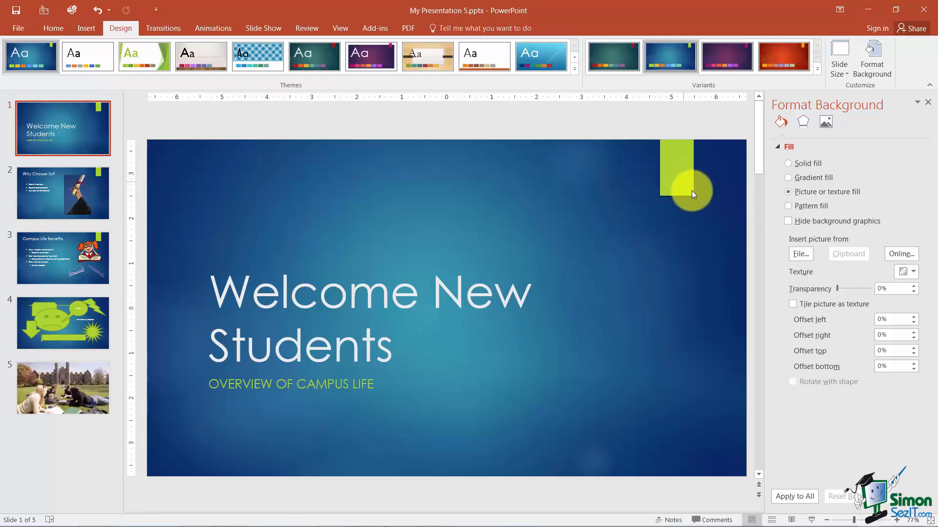
click(788, 220)
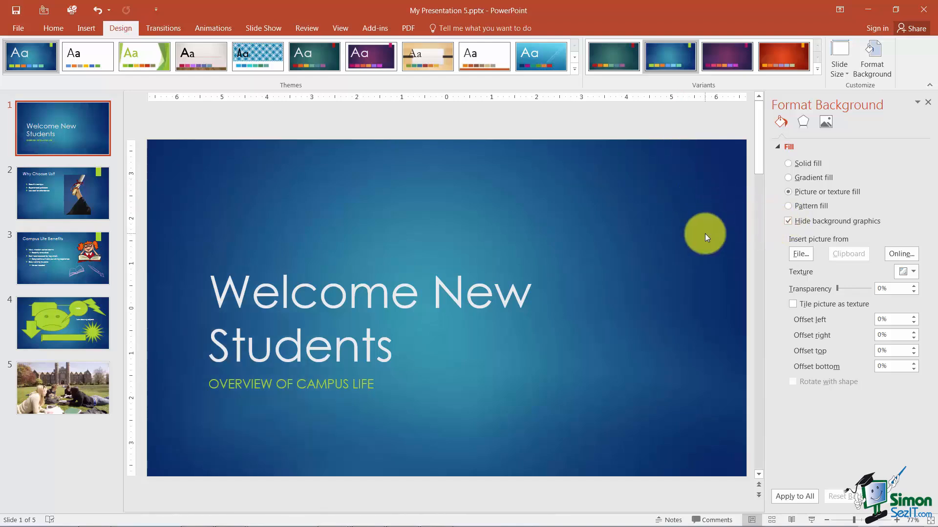
mouse_move(443, 201)
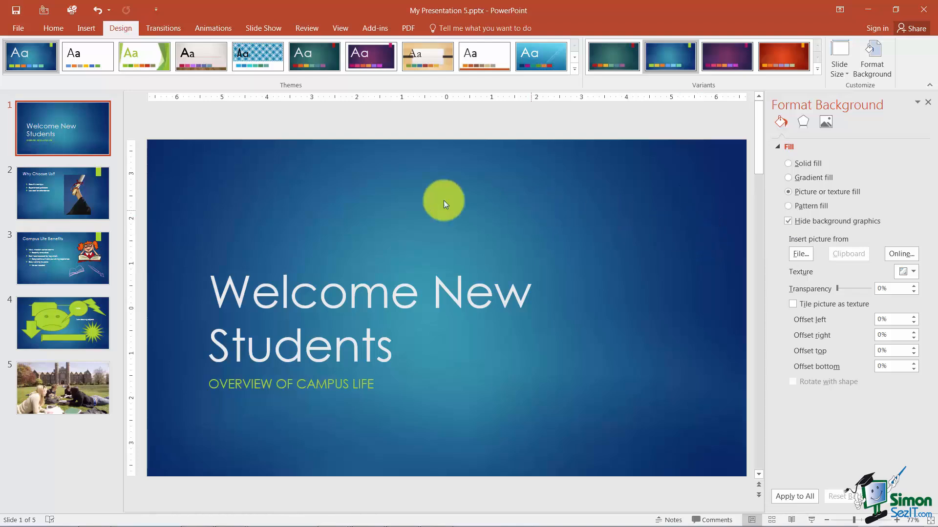
mouse_move(86, 28)
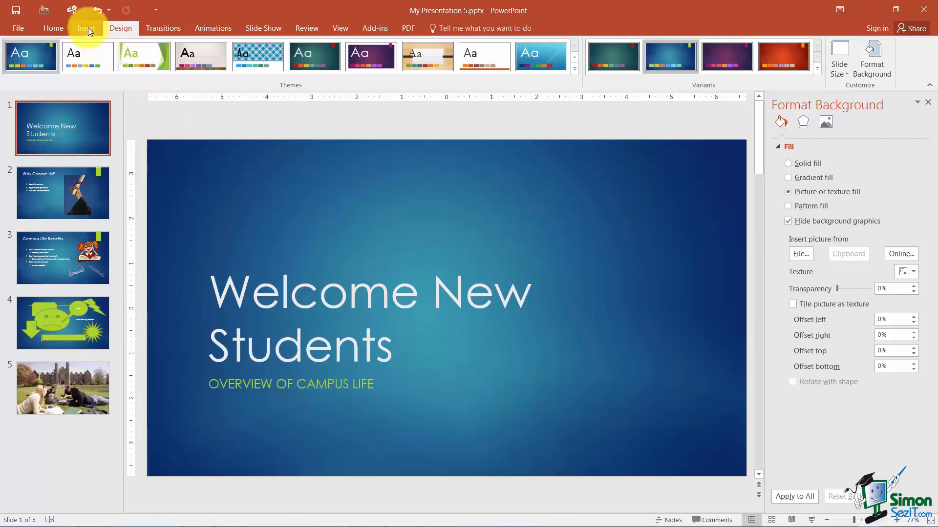
Step: Insert 'Our School.JPG' onto title slide 1 and select the photo
click(86, 29)
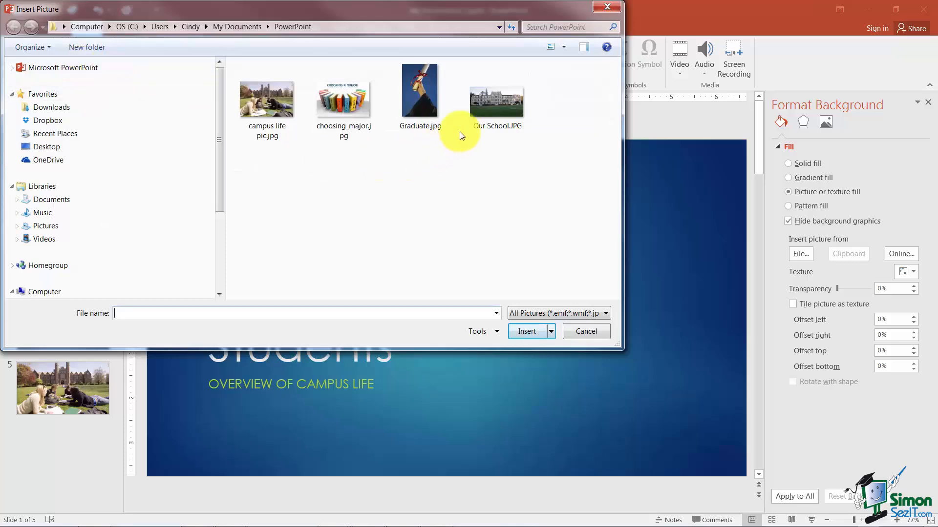
click(496, 93)
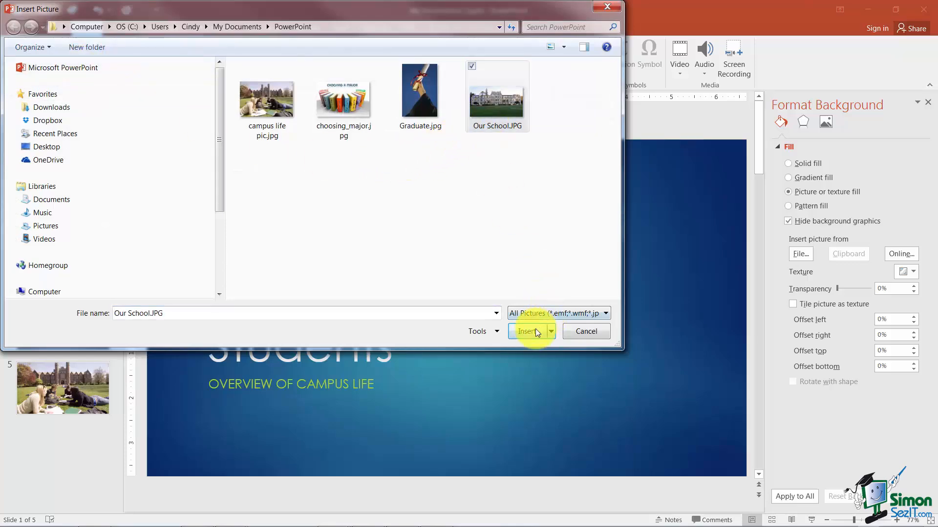
click(528, 331)
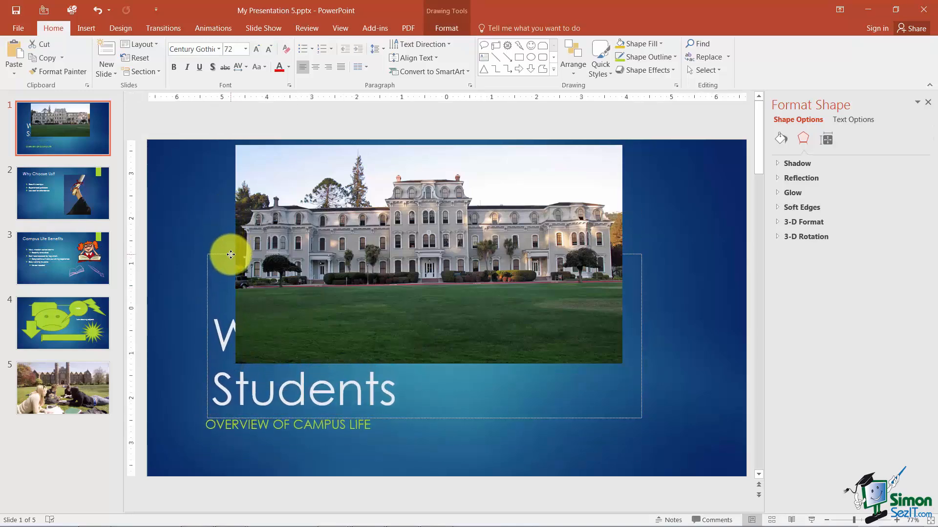
click(428, 251)
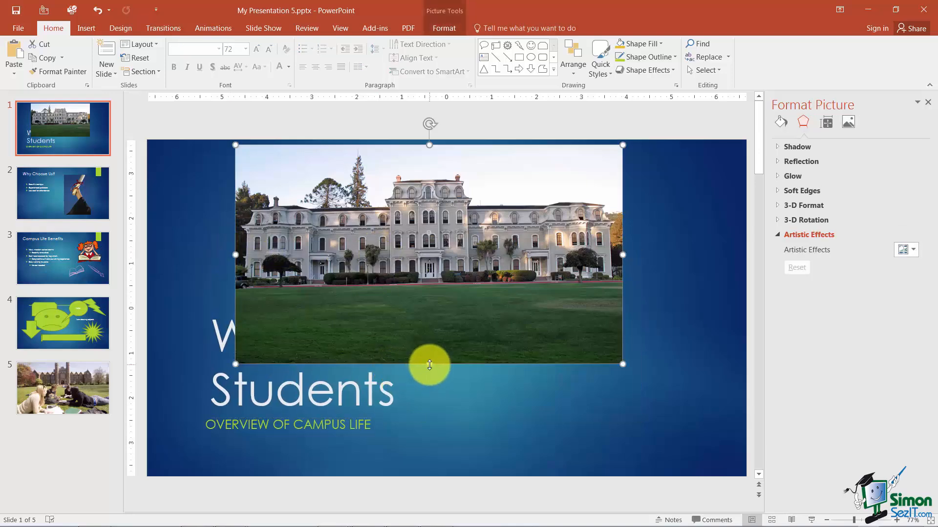